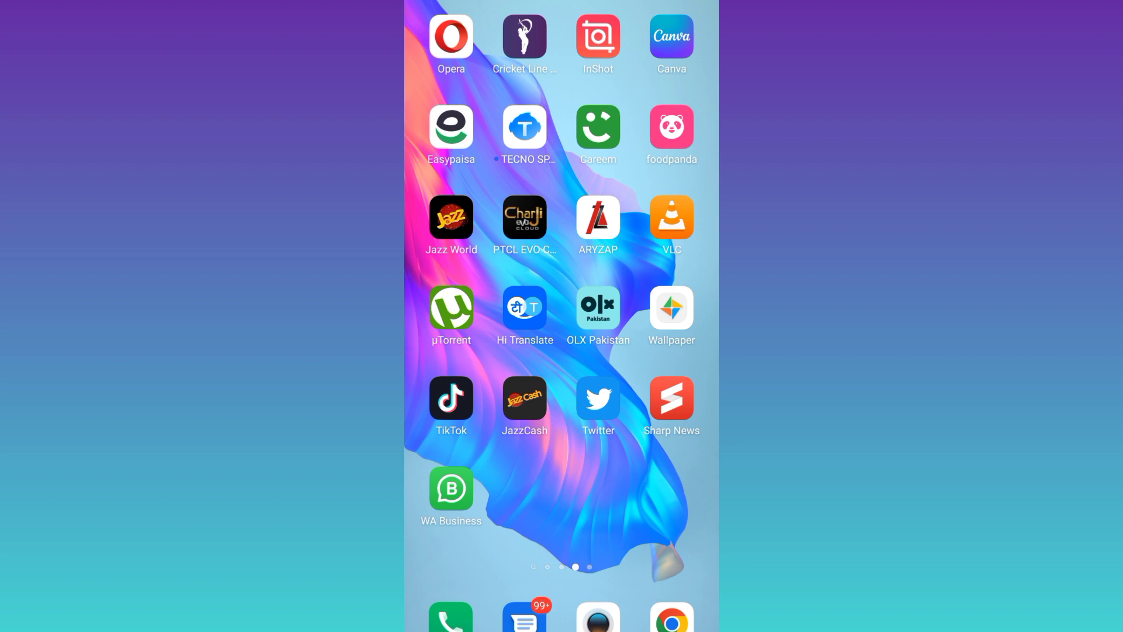
- Launch the Twitter app from the Android home screen
{"action": "left_click", "coordinate": [597, 398]}
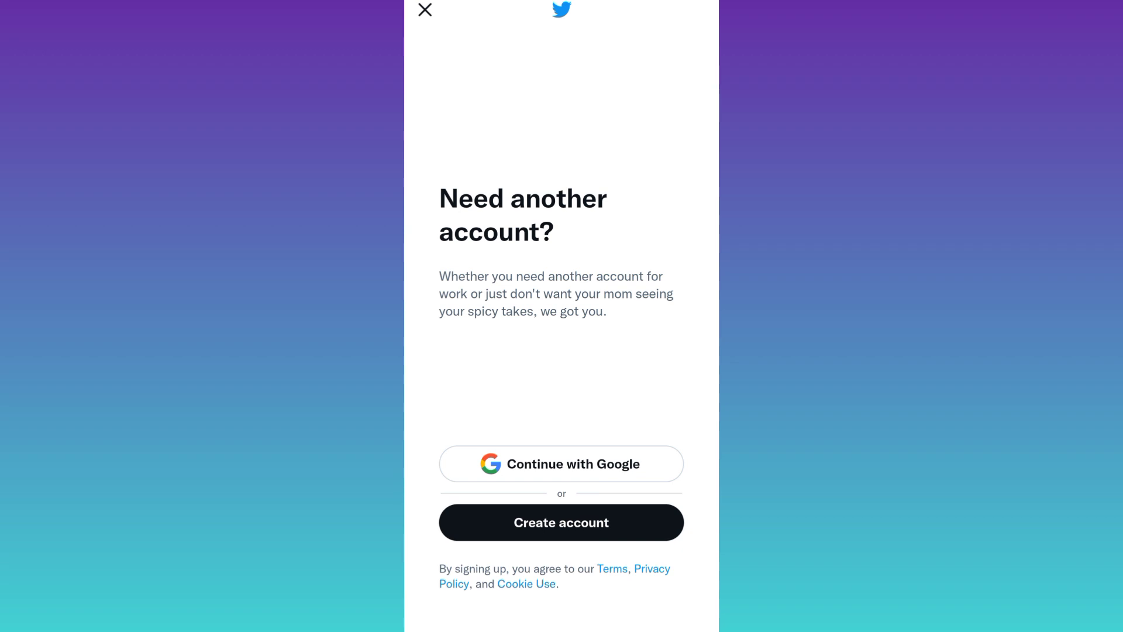
- Begin account creation with British English and the name 'Abdullah', moving to the contact field
{"action": "left_click", "coordinate": [561, 521]}
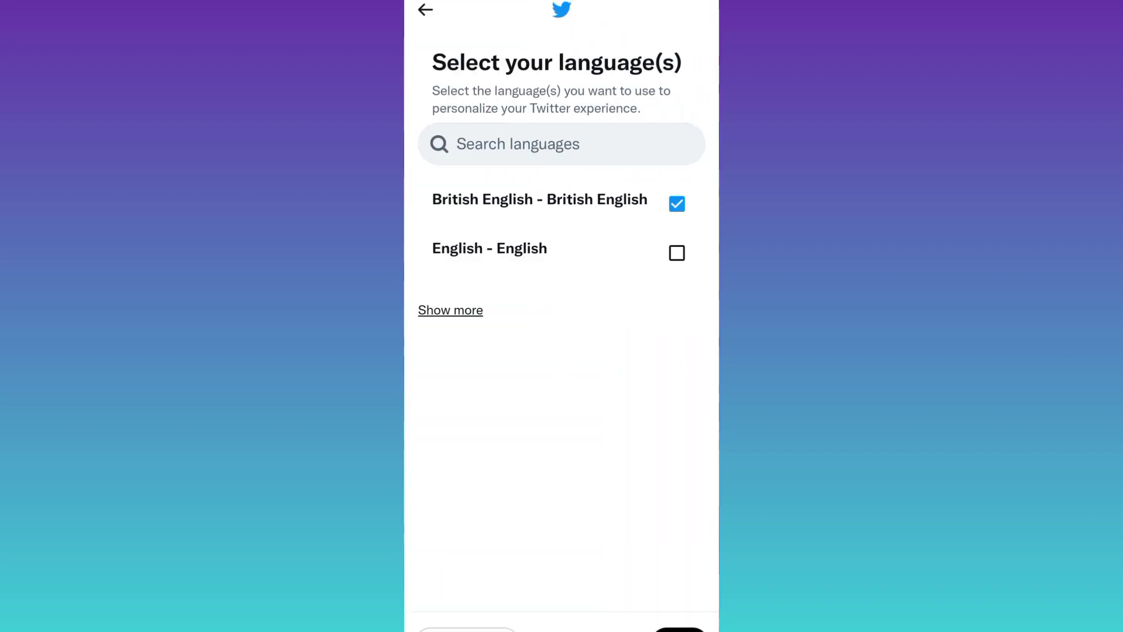
{"action": "scroll", "scroll_direction": "down", "scroll_amount": 3}
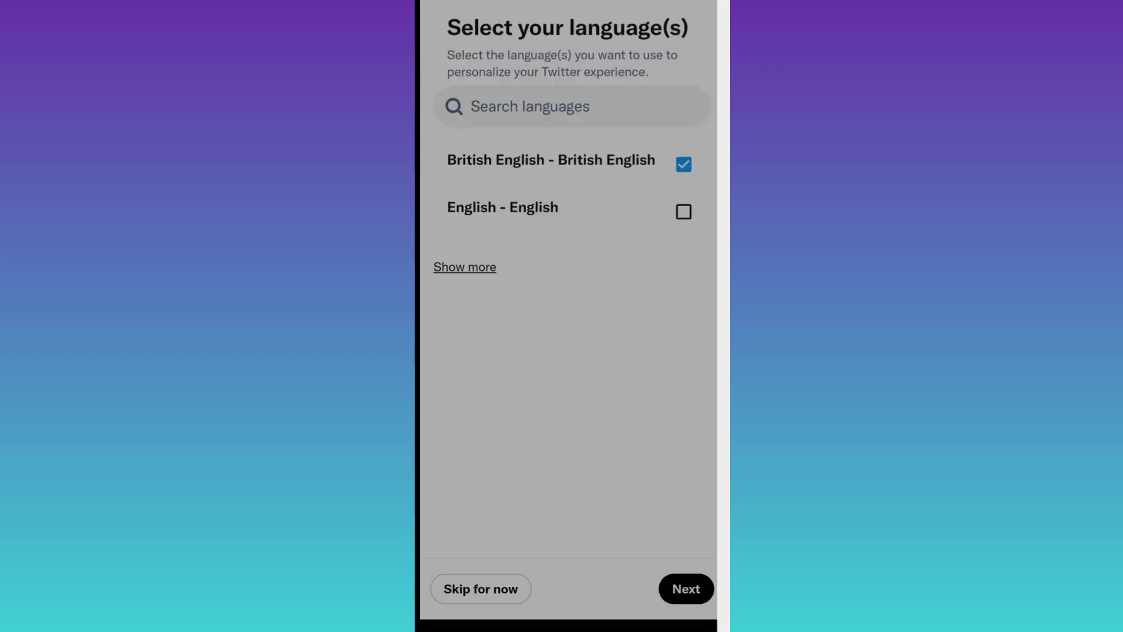
{"action": "left_click", "coordinate": [685, 588]}
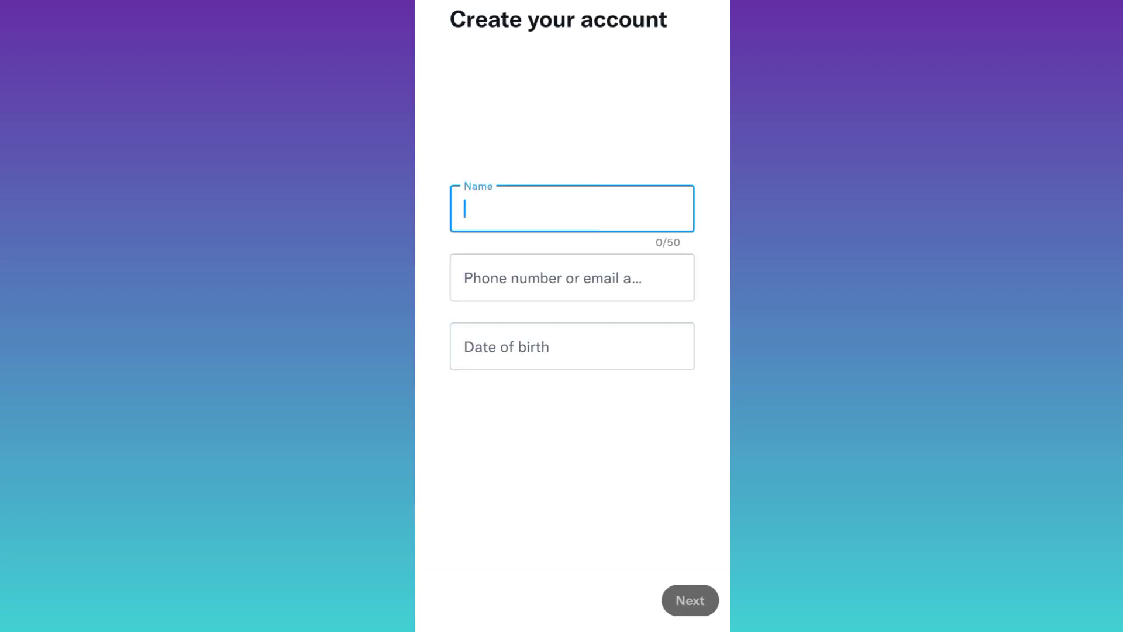
{"action": "type", "text": "Abdullah"}
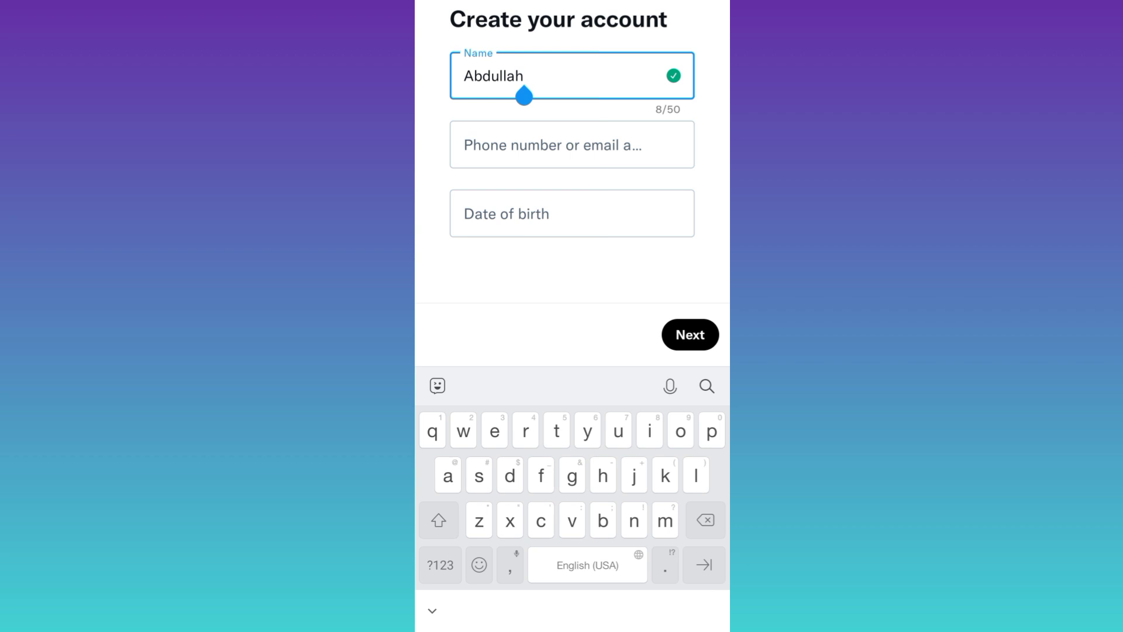
{"action": "left_click", "coordinate": [571, 144]}
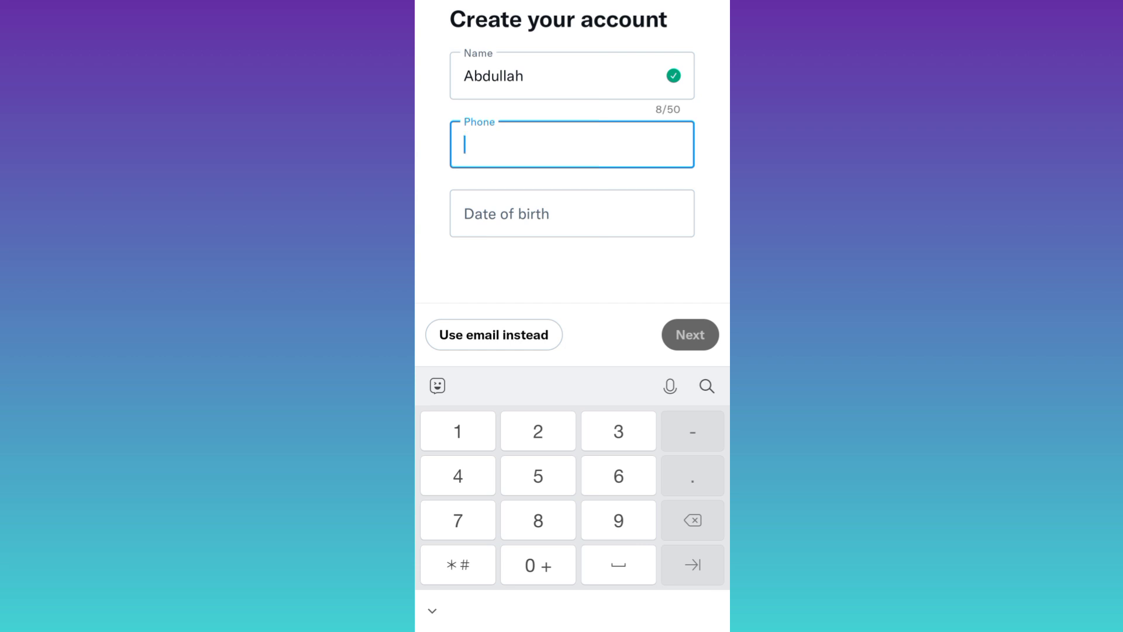
- Switch to the browser to search for a temporary email service
{"action": "left_click", "coordinate": [493, 335]}
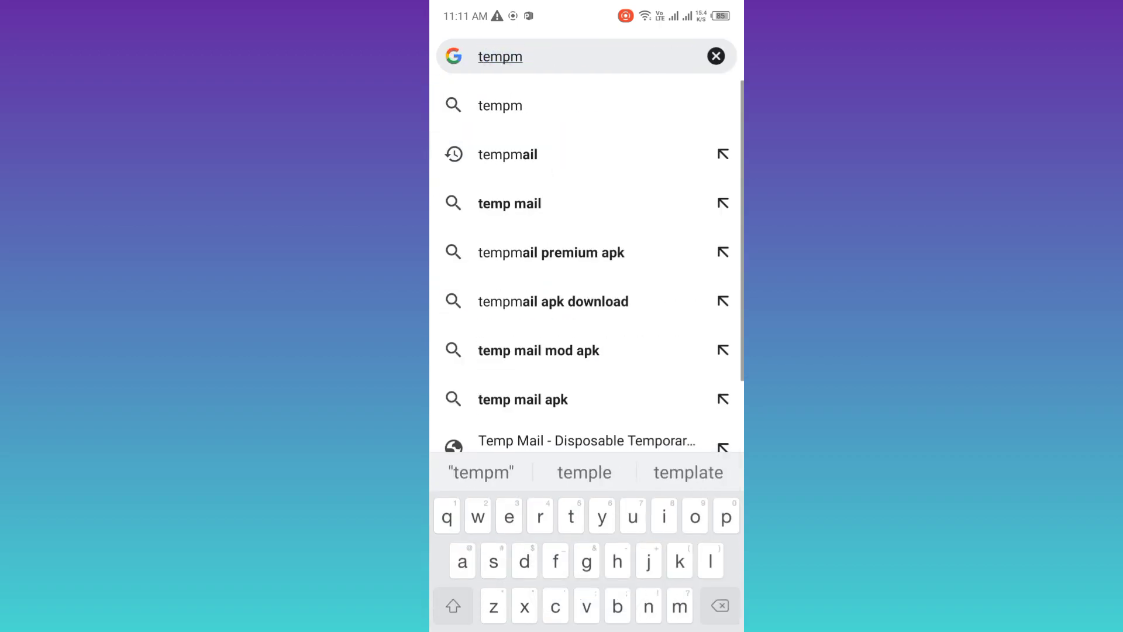
- Open temp-mail.org from the tempmail search and copy the generated address
{"action": "left_click", "coordinate": [507, 154]}
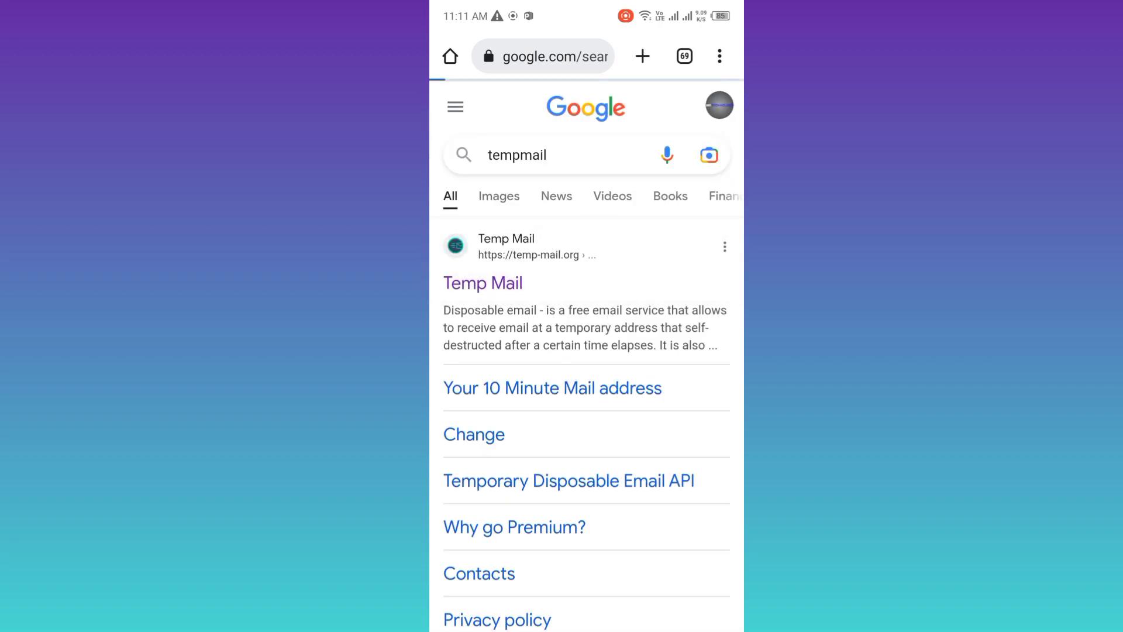
{"action": "left_click", "coordinate": [482, 282]}
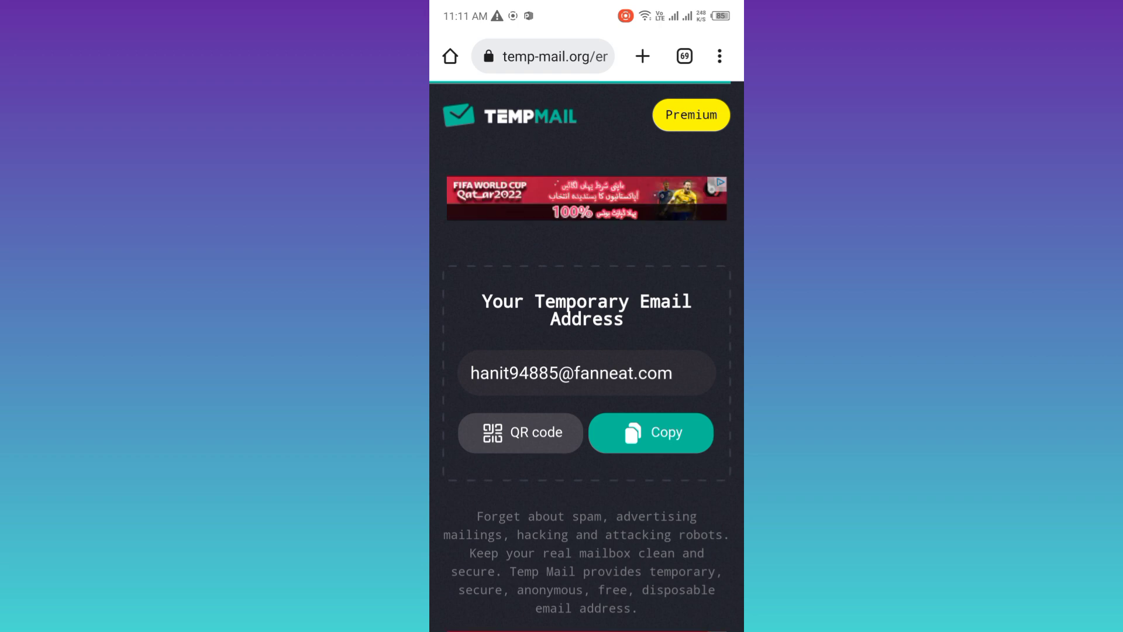
{"action": "left_click", "coordinate": [650, 432]}
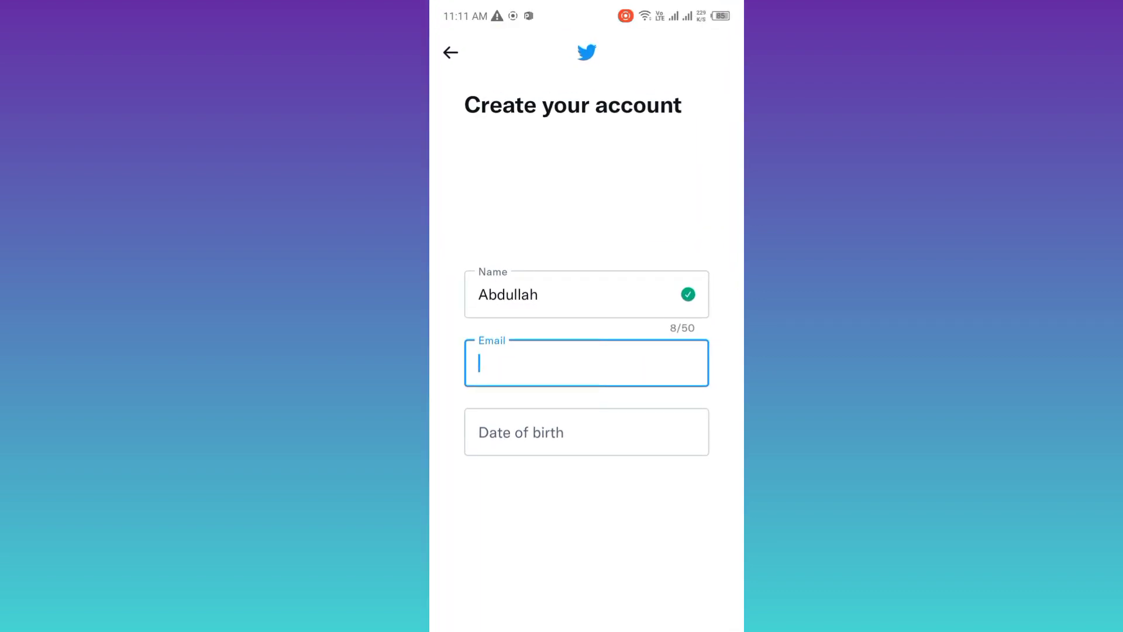
{"action": "left_click", "coordinate": [585, 362]}
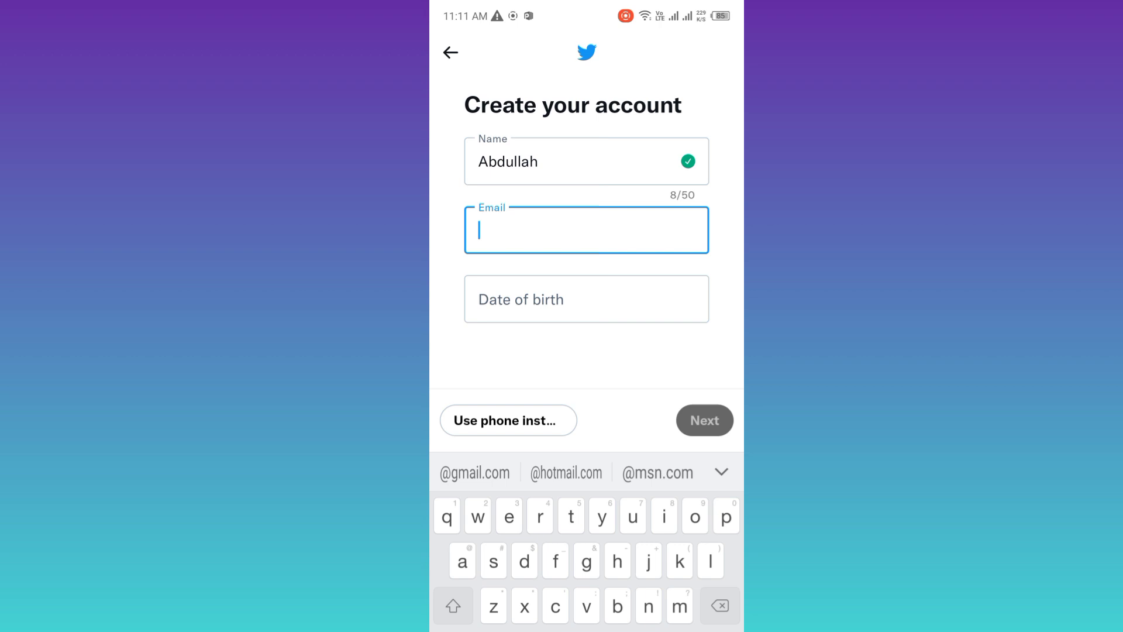
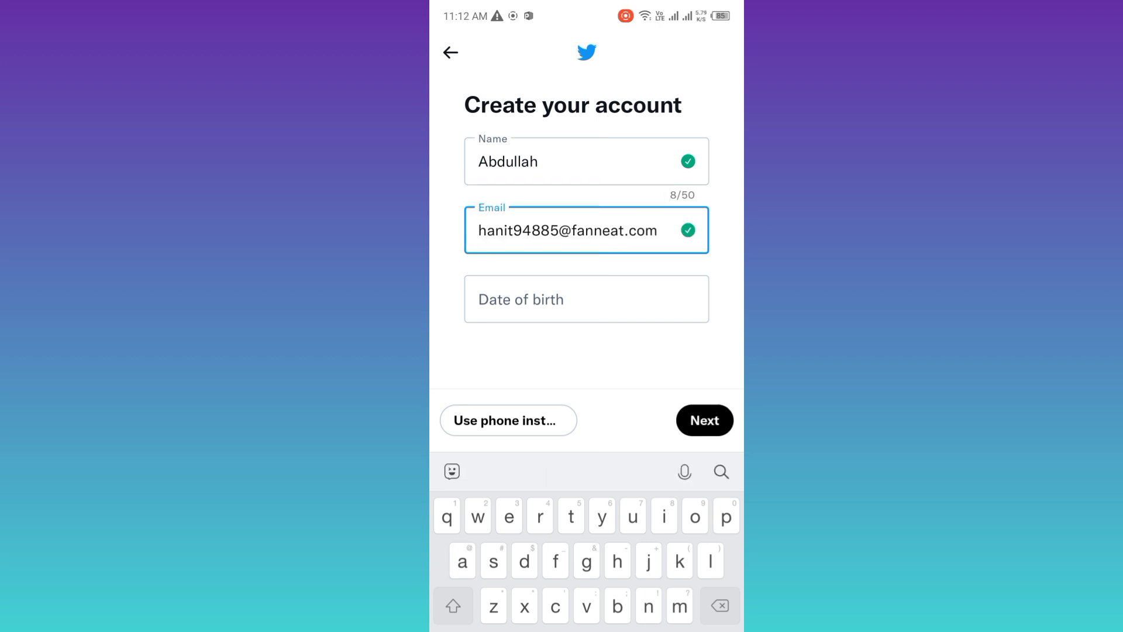
{"action": "left_click", "coordinate": [585, 299]}
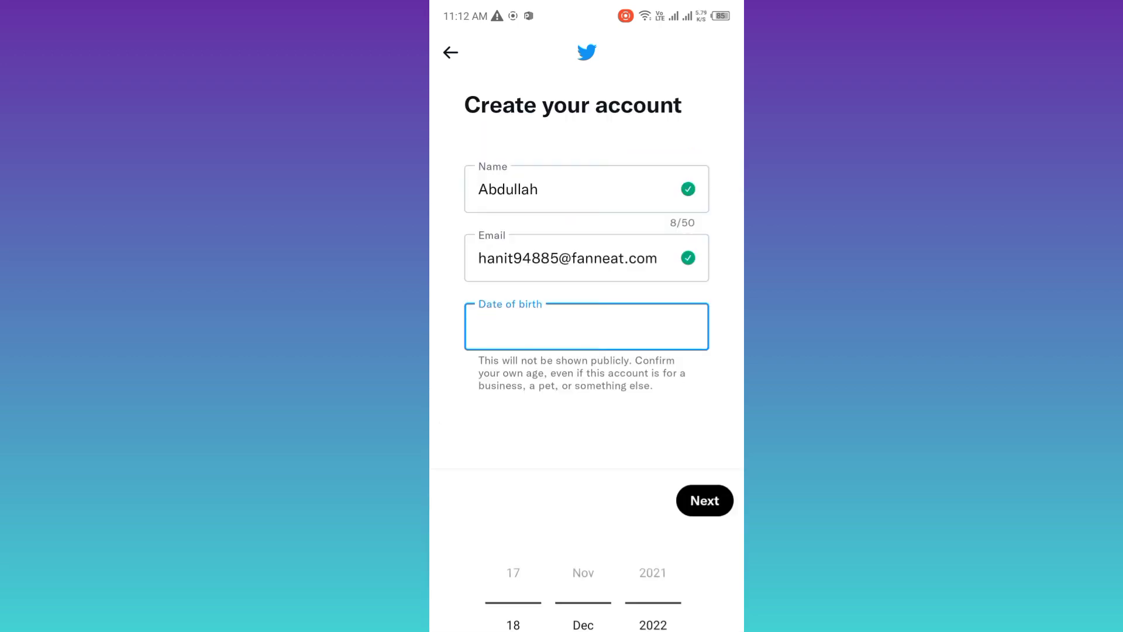
{"action": "scroll", "scroll_direction": "down", "scroll_amount": 3}
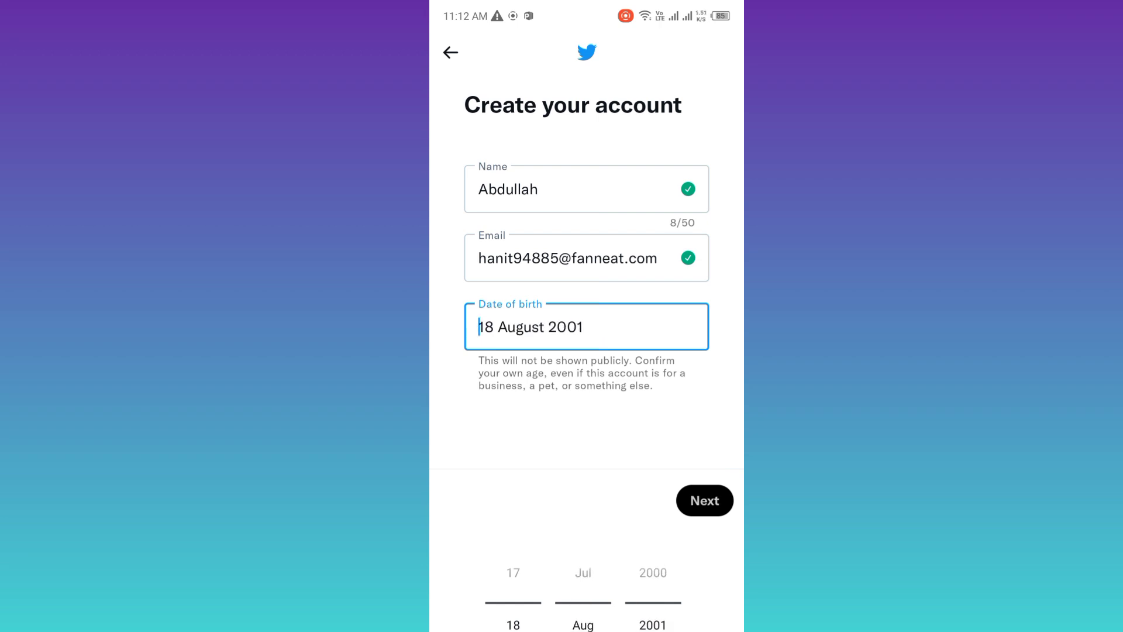
{"action": "left_click", "coordinate": [704, 500]}
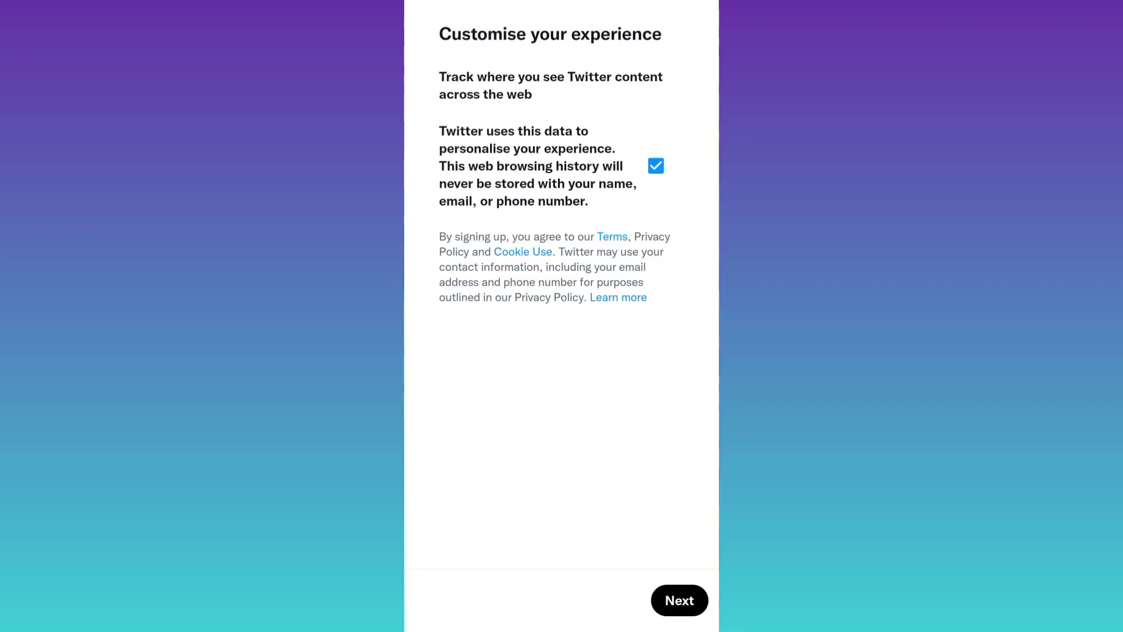
- Accept the Customise your experience defaults and submit the sign-up
{"action": "left_click", "coordinate": [677, 600]}
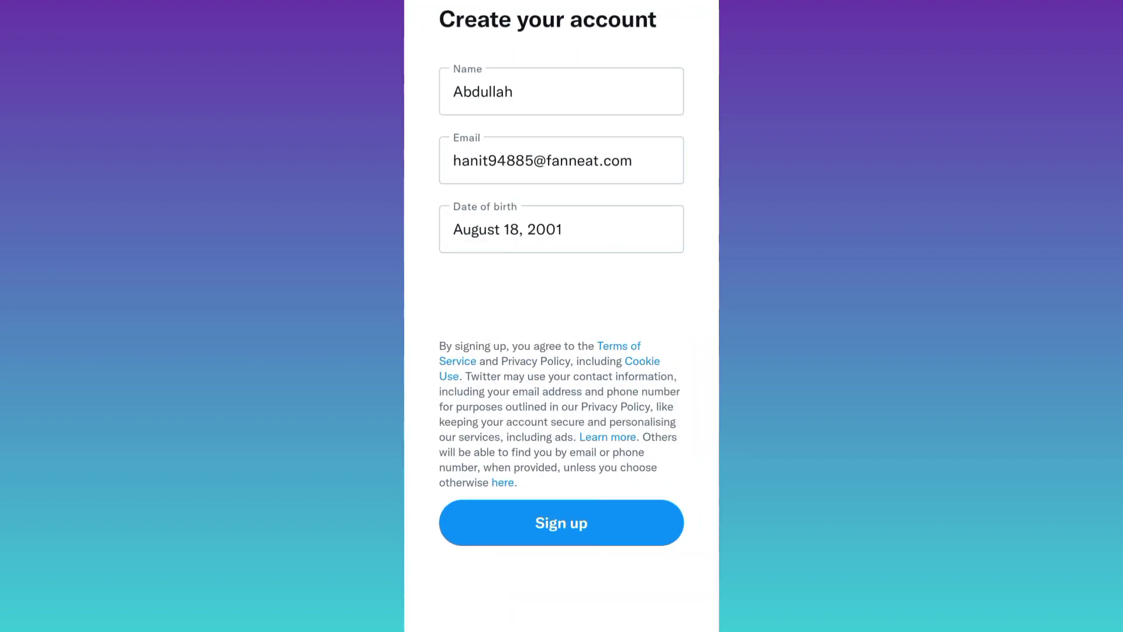
{"action": "left_click", "coordinate": [561, 523]}
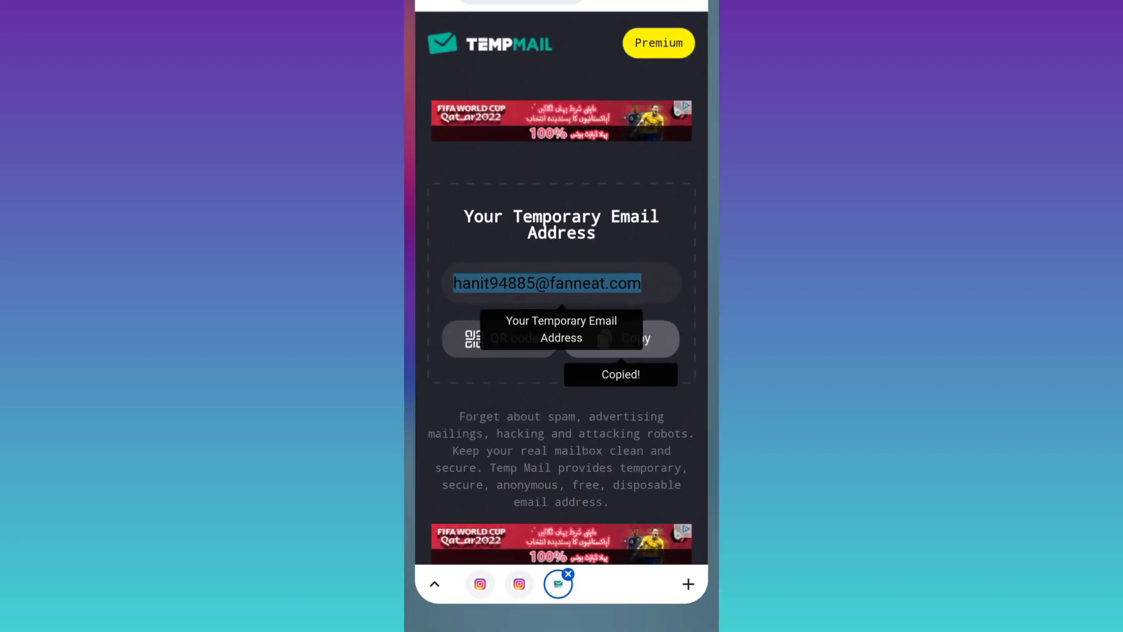
{"action": "scroll", "scroll_direction": "down", "scroll_amount": 3}
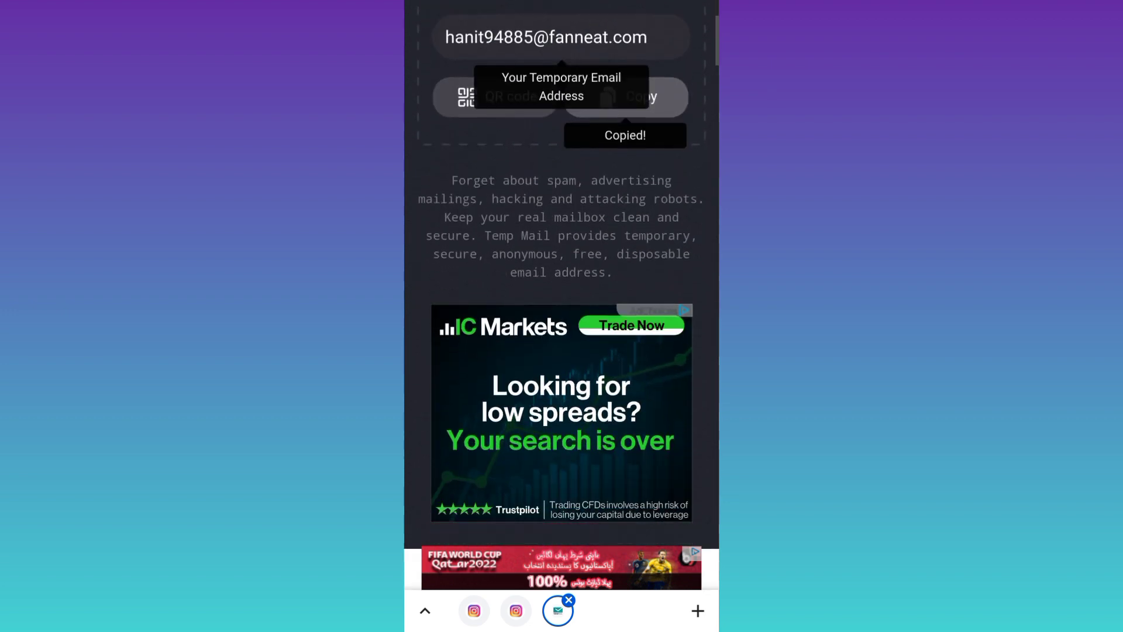
{"action": "scroll", "scroll_direction": "down", "scroll_amount": 3}
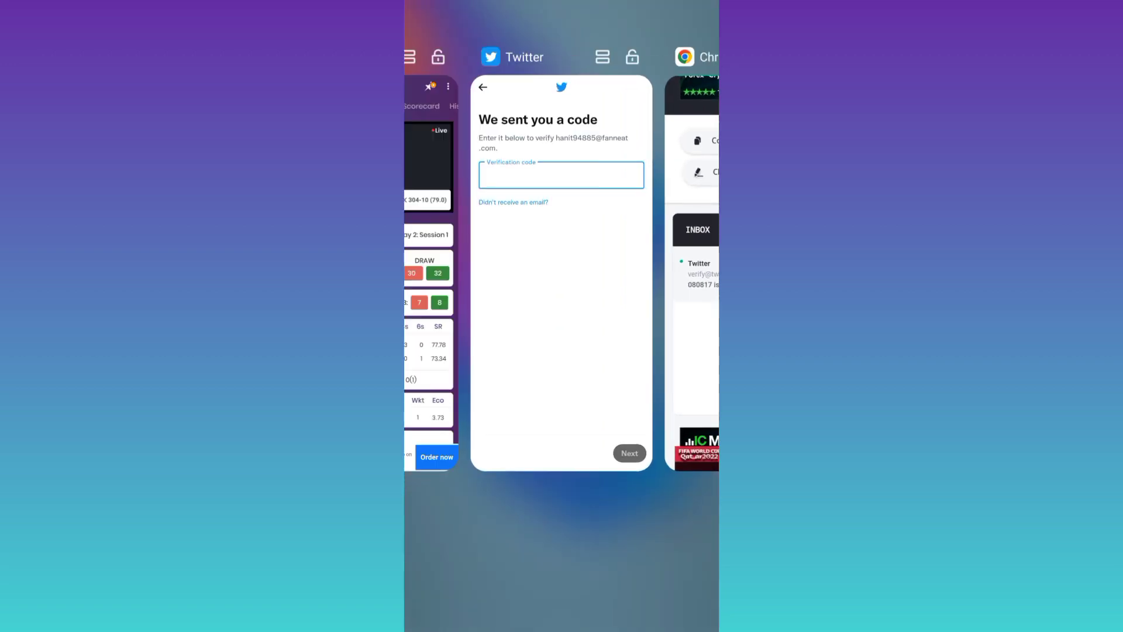
{"action": "left_click", "coordinate": [561, 175]}
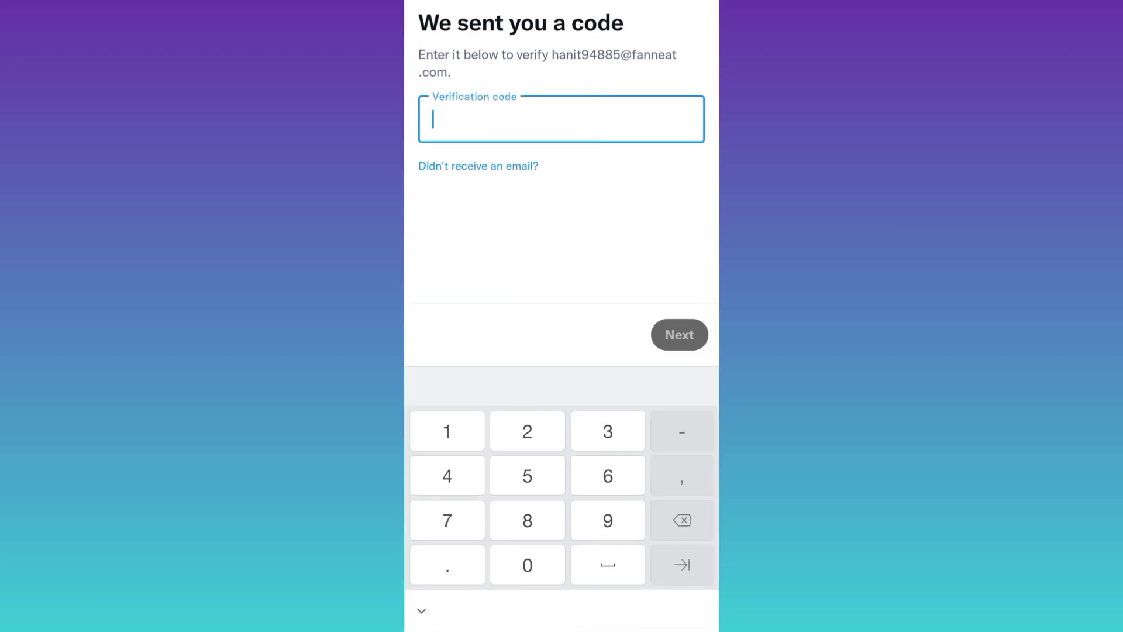
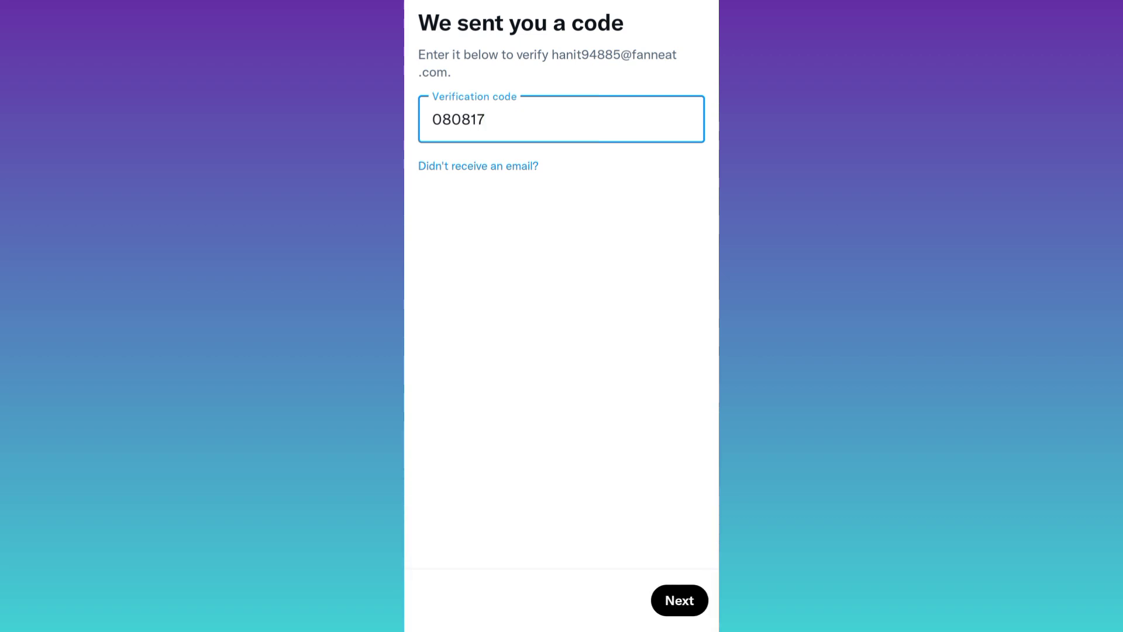
{"action": "left_click", "coordinate": [677, 600]}
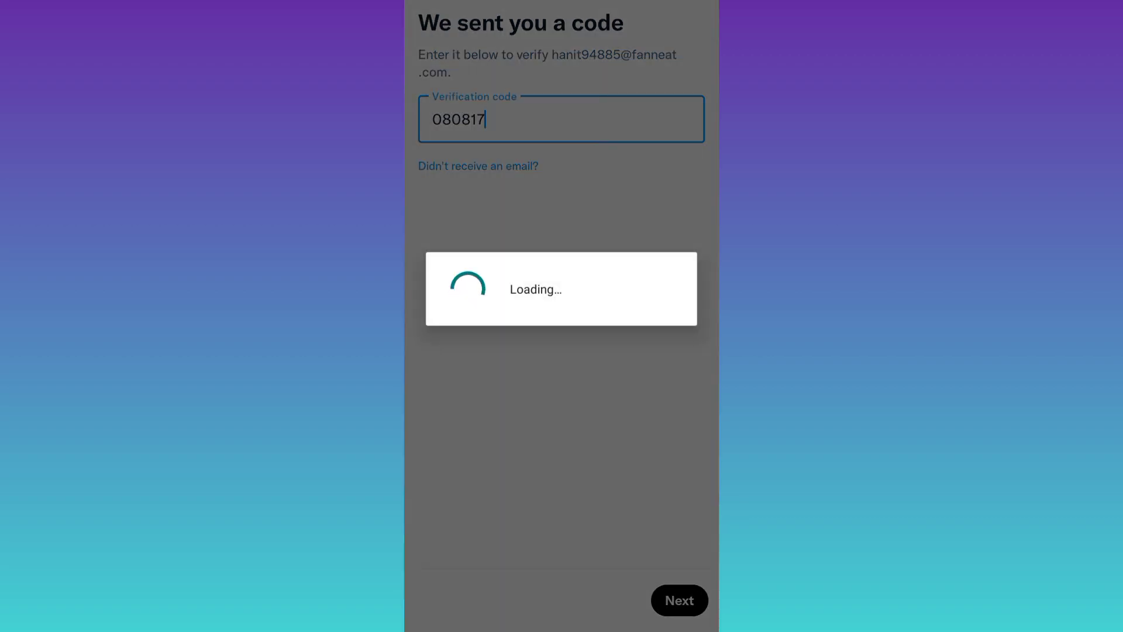
{"action": "left_click", "coordinate": [677, 600]}
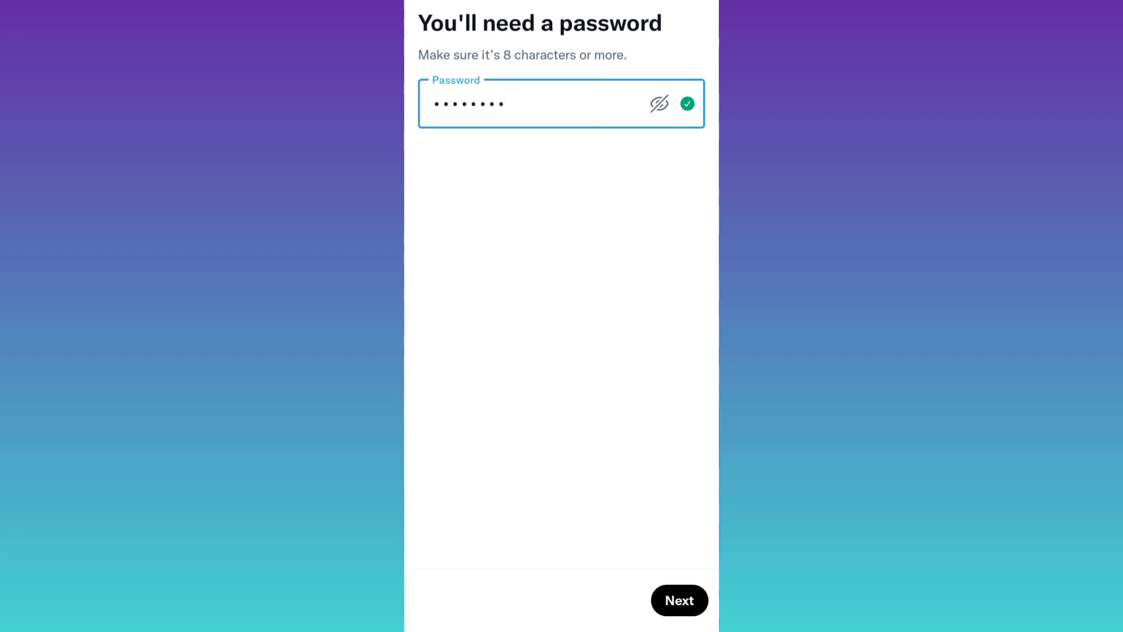
{"action": "left_click", "coordinate": [678, 606]}
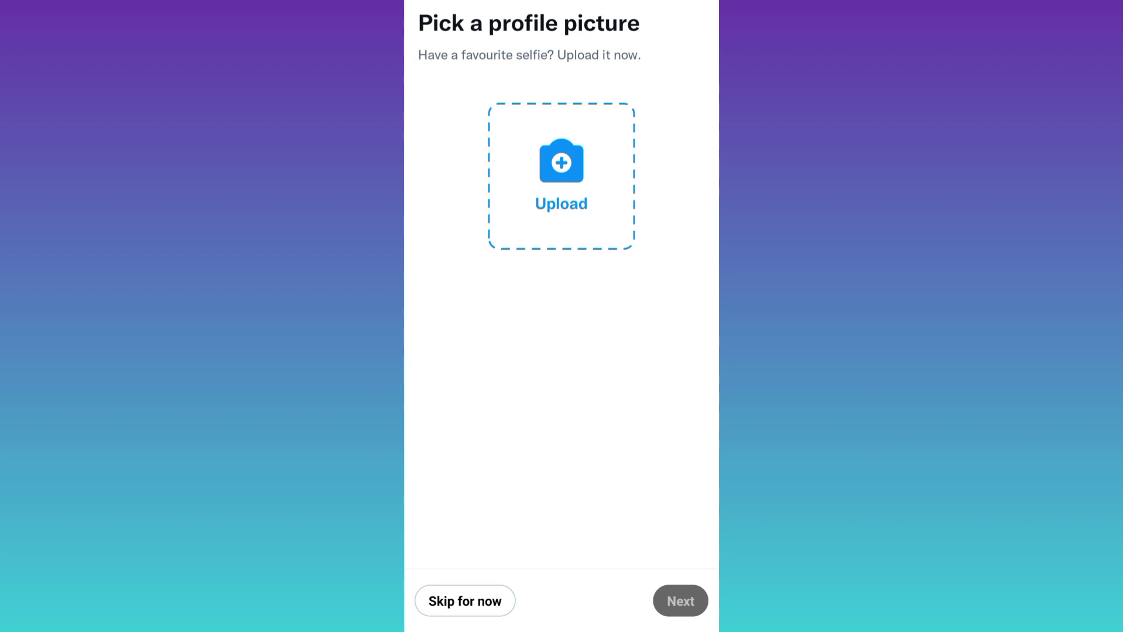